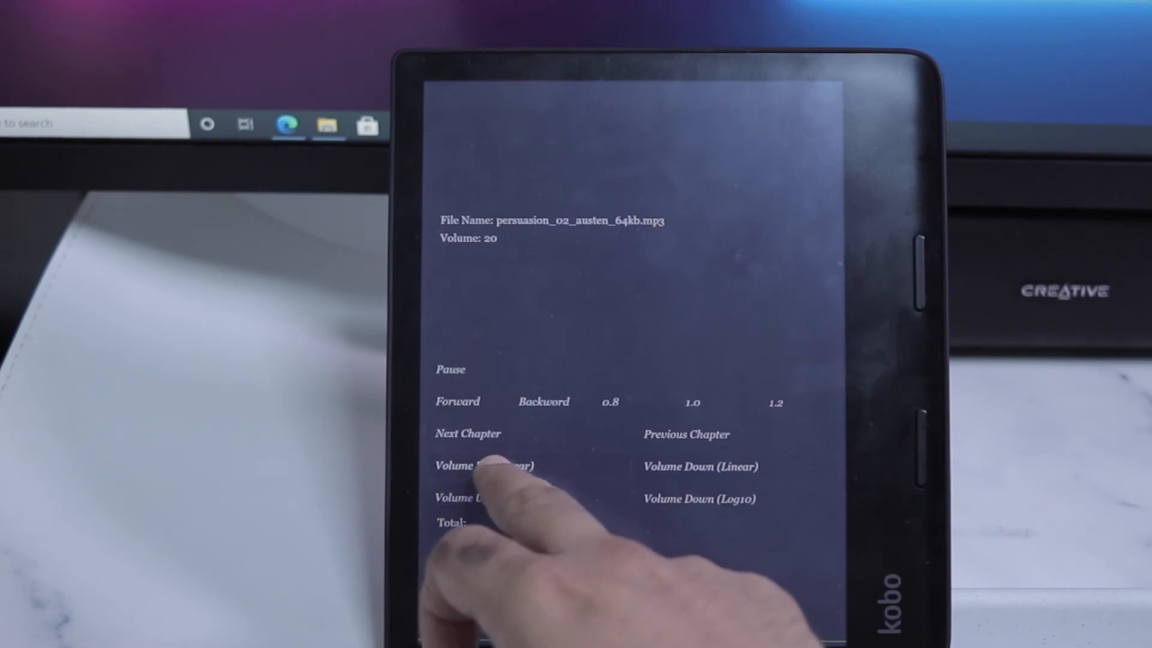
Step: Advance the Persuasion audiobook to the next chapter, persuasion_03_austen_64kb.mp3
{"action": "left_click", "coordinate": [485, 466]}
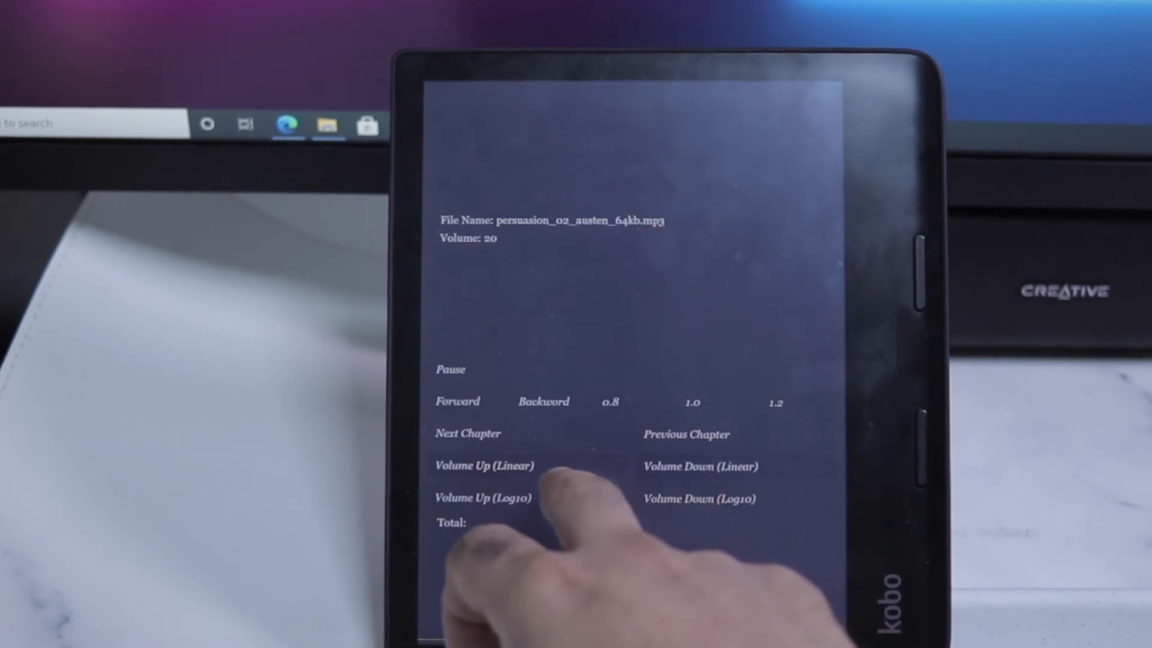
{"action": "left_click", "coordinate": [468, 433]}
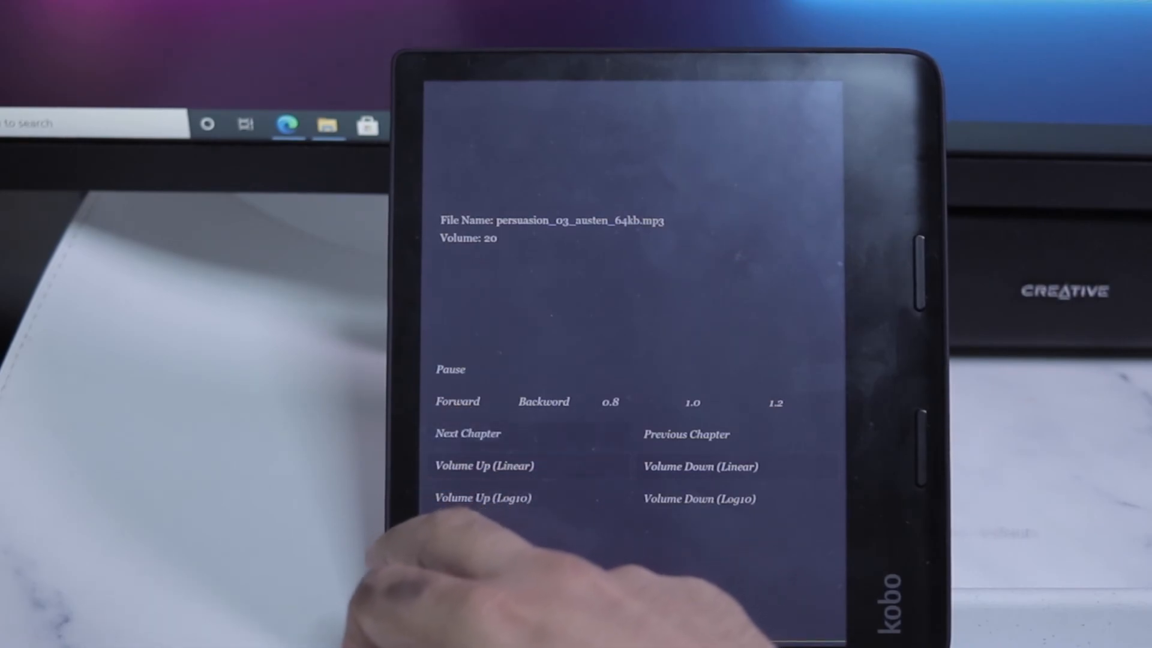